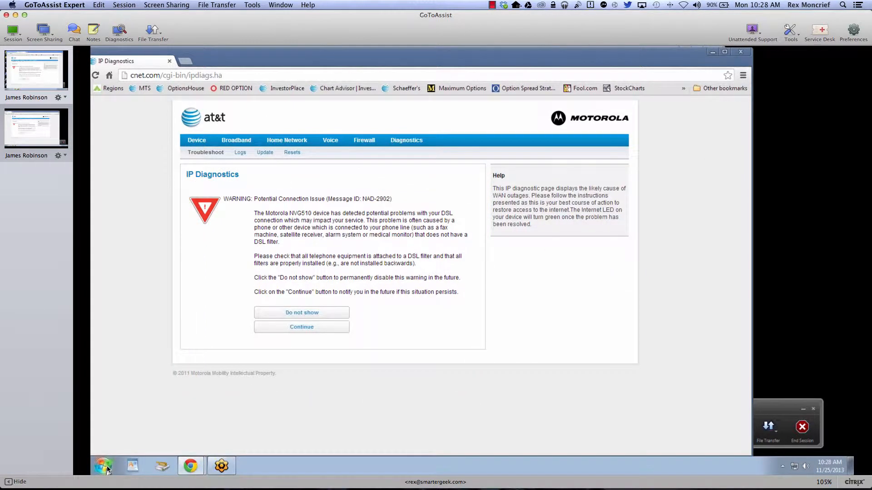
Launch Internet Explorer and select its ipdiags redirect address on the IP Diagnostics warning page.
{"action": "left_click", "coordinate": [102, 465]}
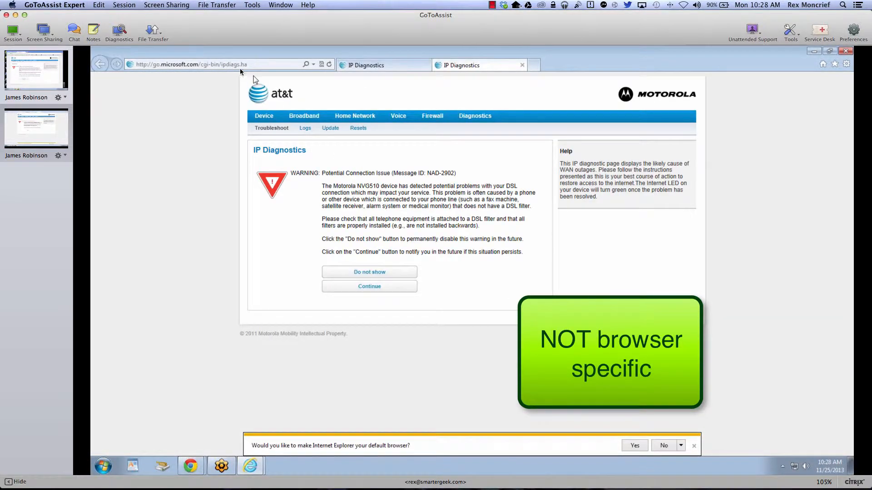
{"action": "left_click", "coordinate": [192, 64]}
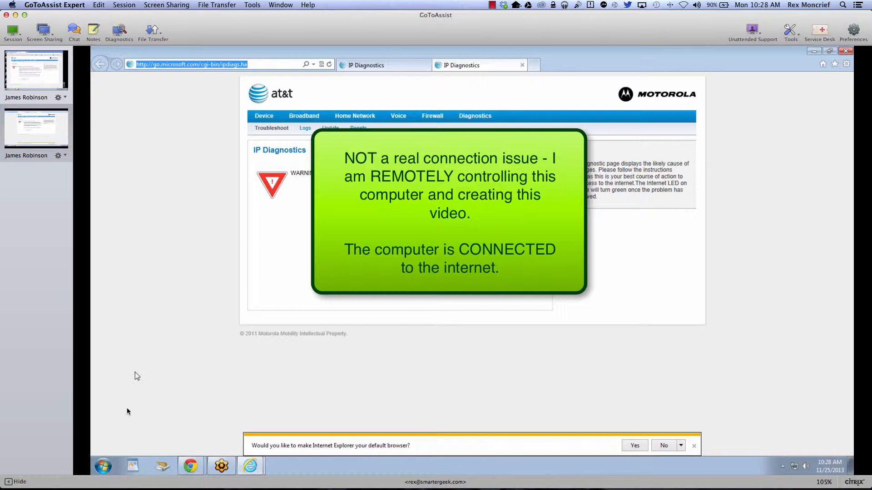
Ping google.com in Command Prompt, confirm 4 sent and 4 received, then close it.
{"action": "left_click", "coordinate": [102, 465]}
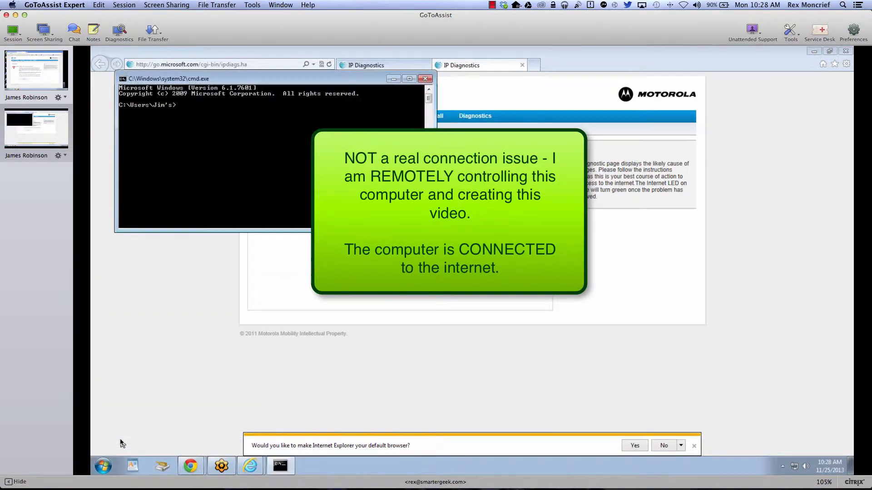
{"action": "type", "text": "ping gogo"}
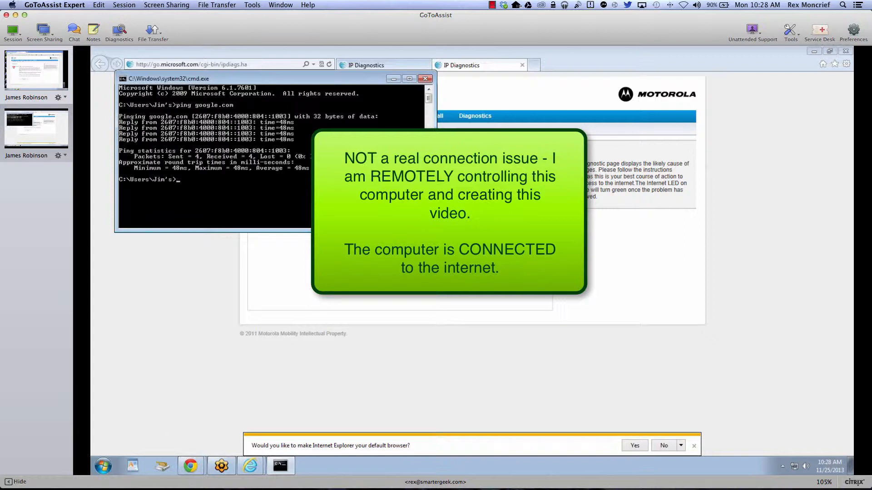
{"action": "left_click", "coordinate": [426, 79]}
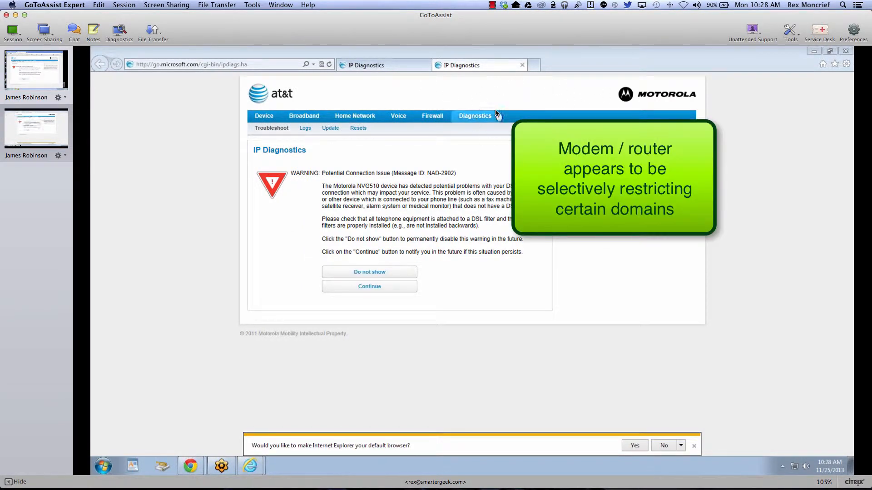
{"action": "mouse_move", "coordinate": [344, 189]}
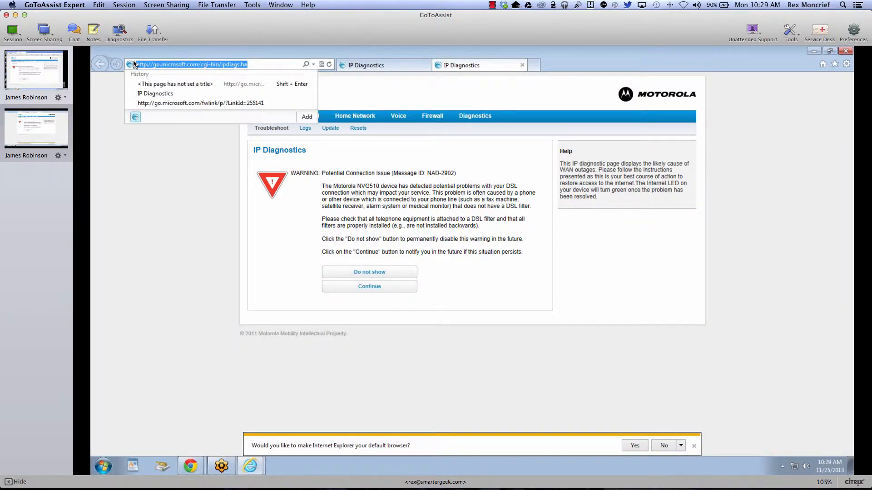
Load google.com in Internet Explorer and confirm the normal Google homepage appears.
{"action": "type", "text": "google.com/"}
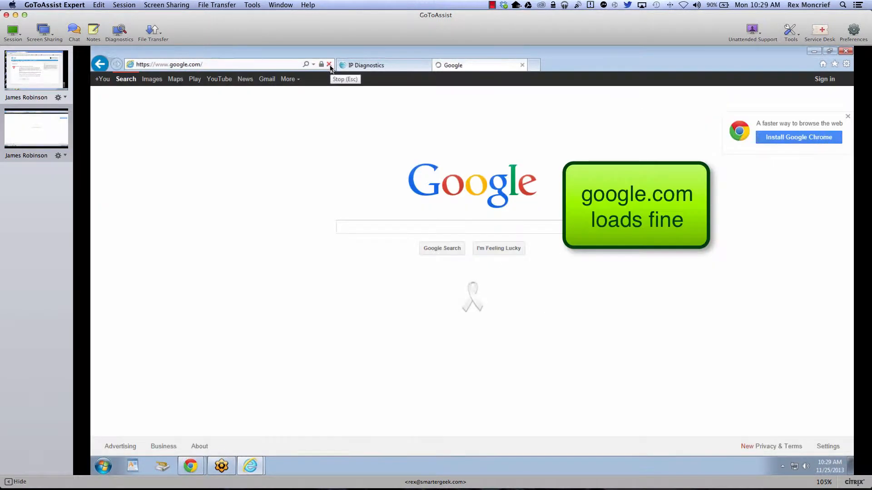
{"action": "left_click", "coordinate": [329, 64]}
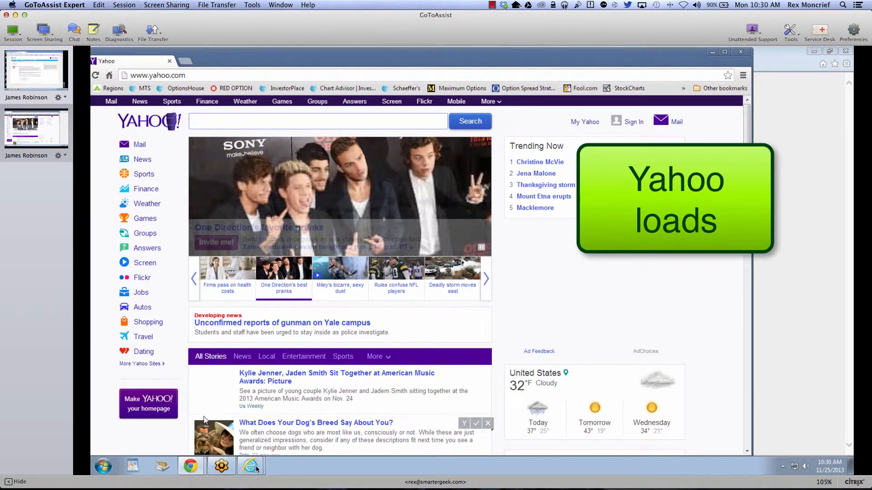
{"action": "mouse_move", "coordinate": [250, 466]}
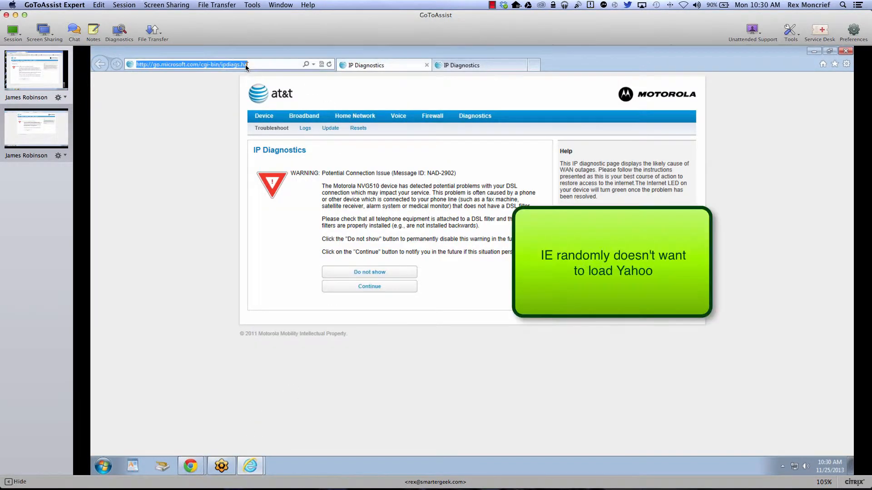
Go to yahoo in Internet Explorer, see the IP Diagnostics redirect, then close the browser.
{"action": "type", "text": "y"}
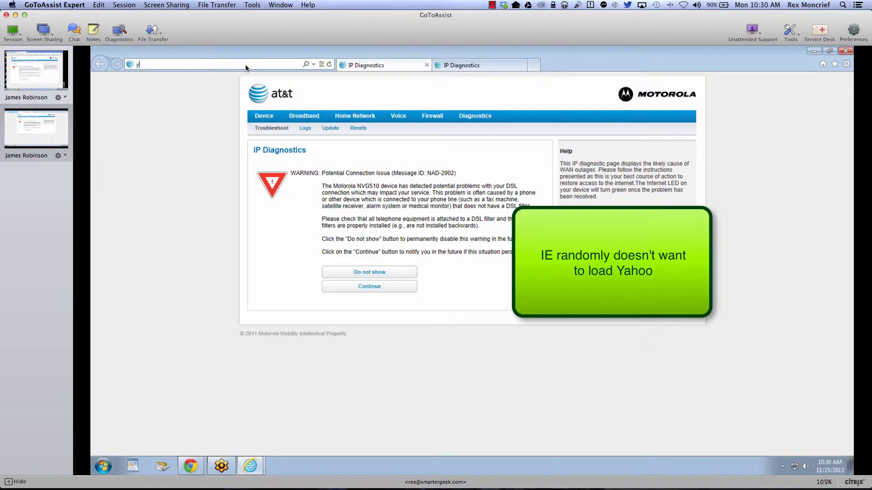
{"action": "type", "text": "ahoo"}
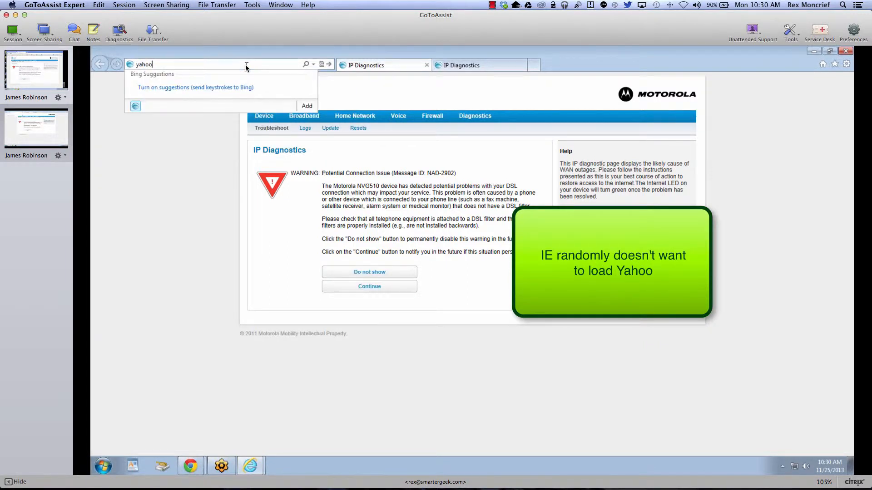
{"action": "key", "text": "Return"}
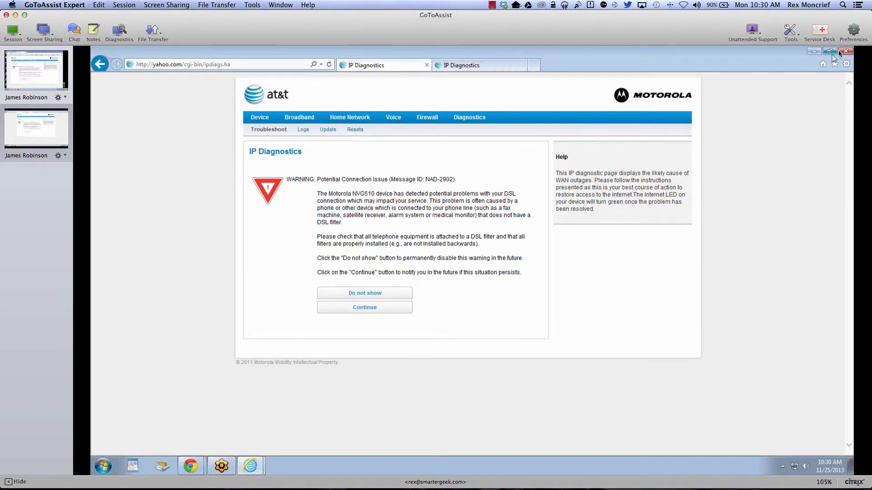
{"action": "left_click", "coordinate": [846, 51]}
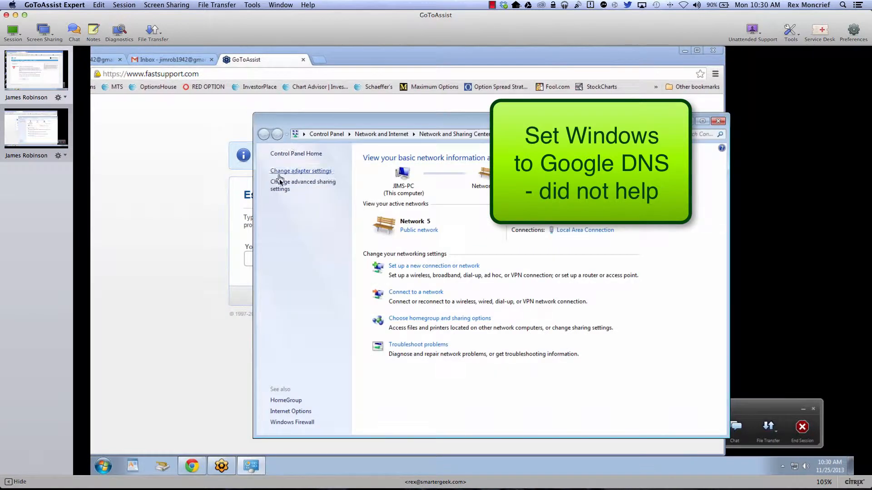
Set Local Area Connection's IPv4 DNS servers to 8.8.8.8 and 8.8.4.4.
{"action": "left_click", "coordinate": [301, 171]}
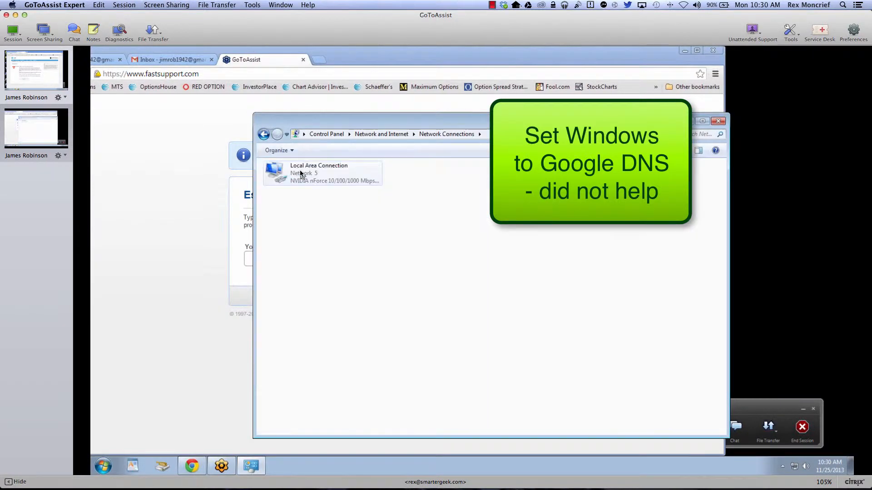
{"action": "right_click", "coordinate": [318, 172]}
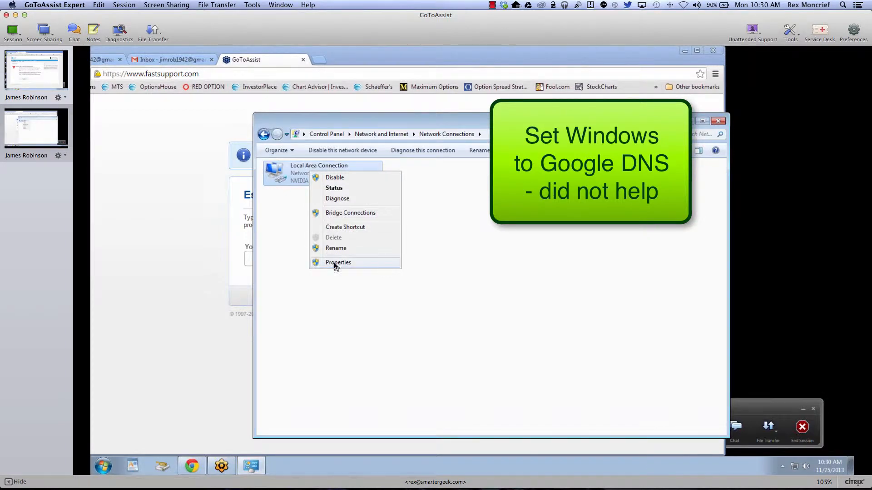
{"action": "left_click", "coordinate": [338, 263]}
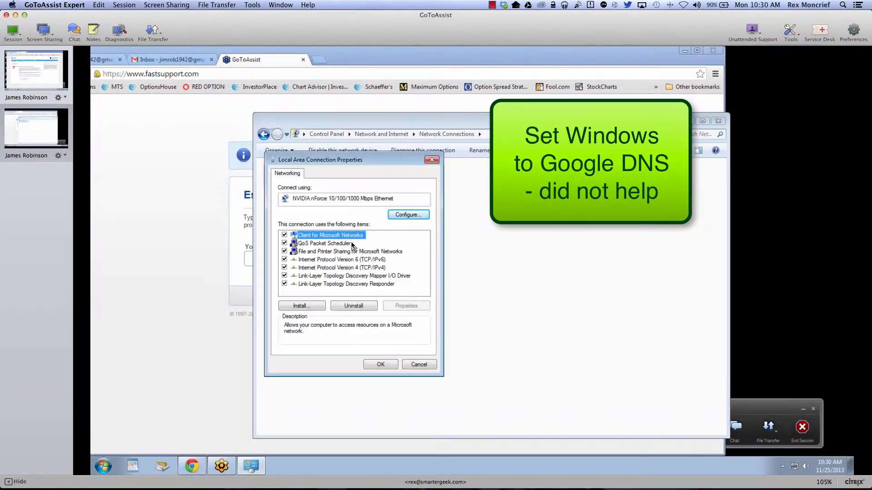
{"action": "left_click", "coordinate": [341, 267]}
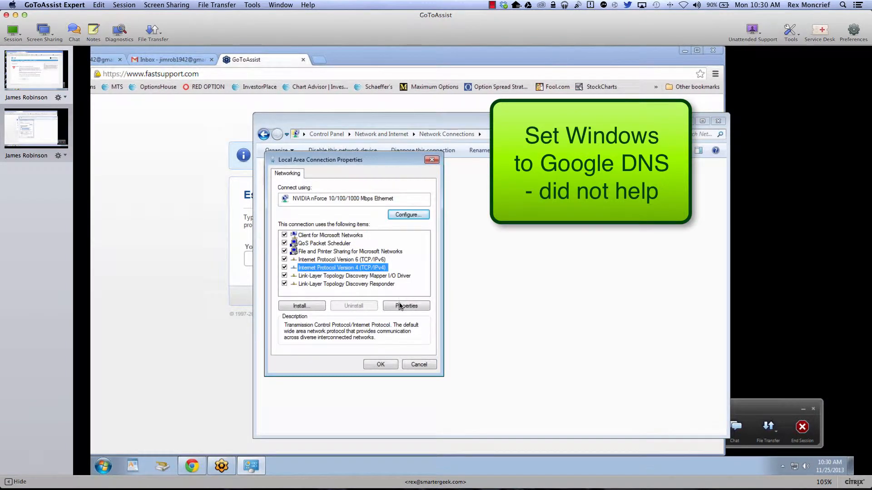
{"action": "left_click", "coordinate": [406, 305]}
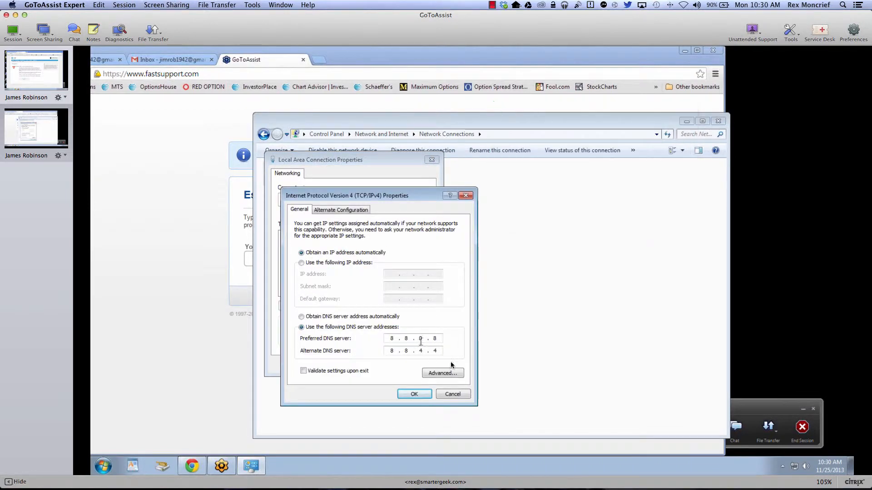
{"action": "left_click", "coordinate": [413, 394]}
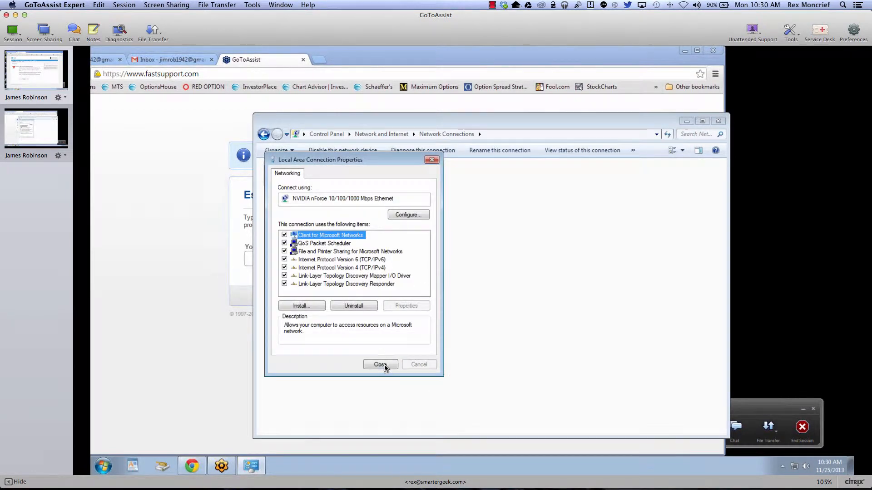
{"action": "left_click", "coordinate": [381, 364]}
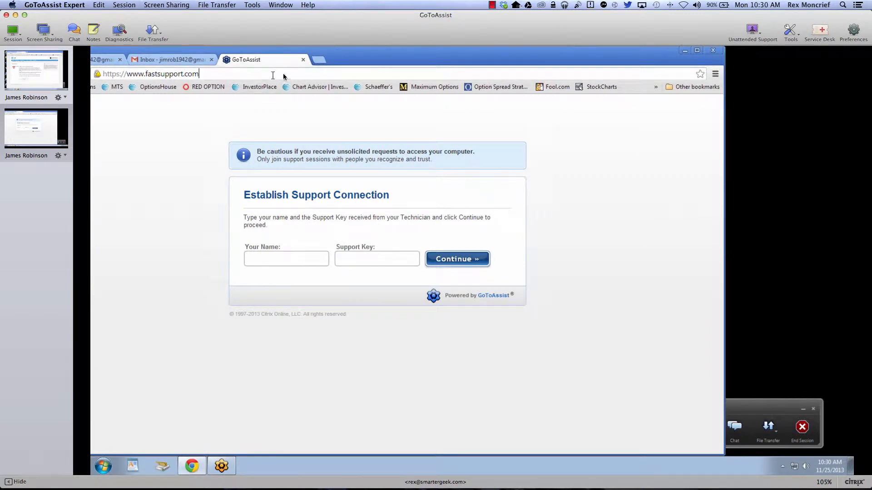
{"action": "left_click", "coordinate": [315, 59]}
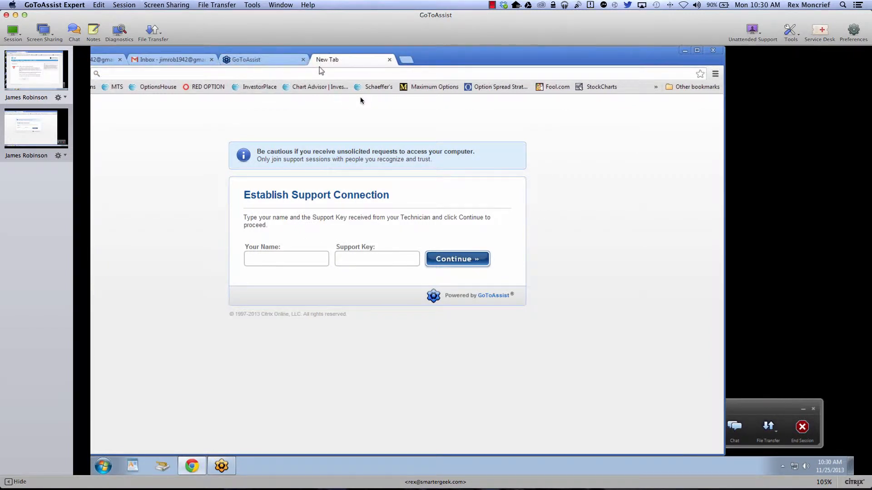
{"action": "left_click", "coordinate": [354, 59]}
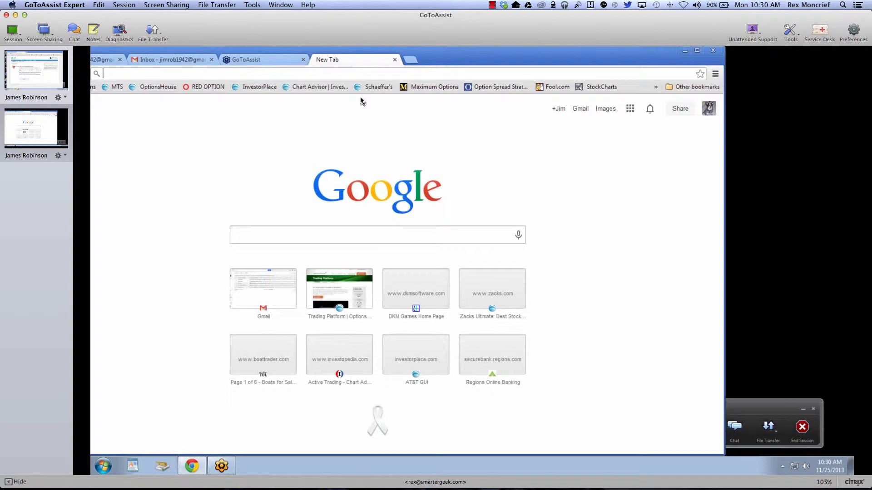
{"action": "type", "text": "fastsupport.com"}
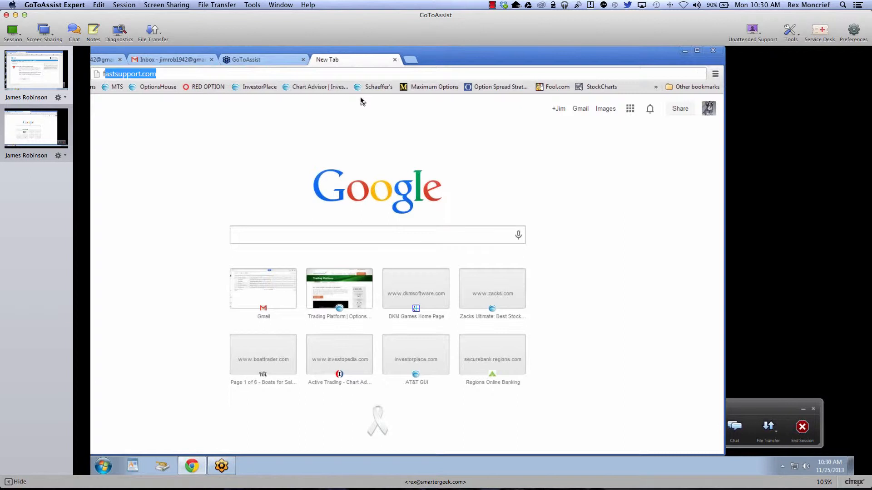
{"action": "type", "text": "facebook.com"}
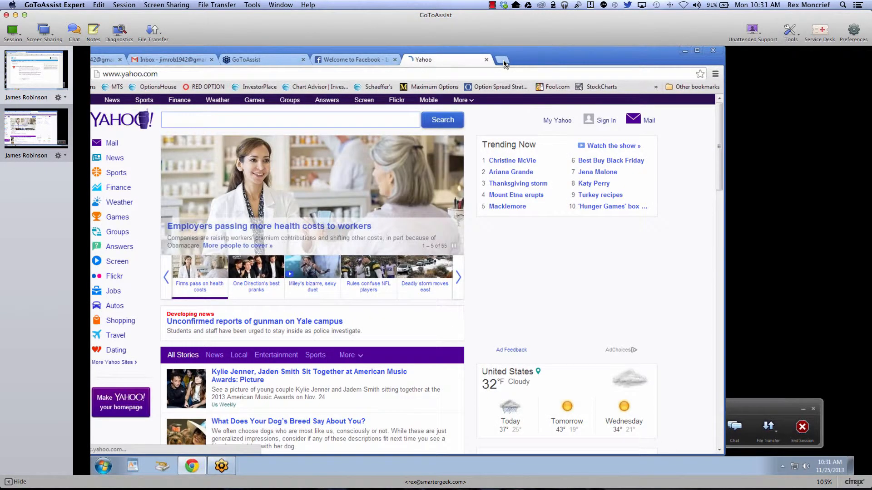
{"action": "left_click", "coordinate": [499, 59]}
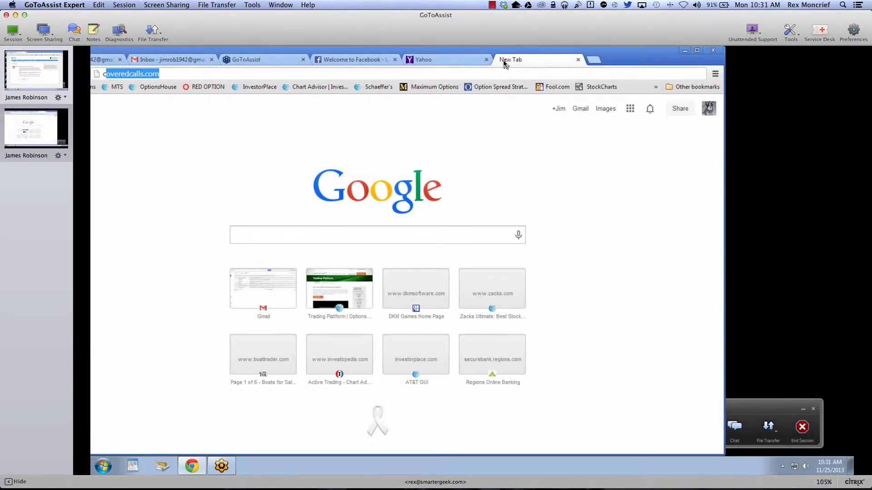
{"action": "type", "text": "www.cnet.com/cgi-bin/ipdiags.ha"}
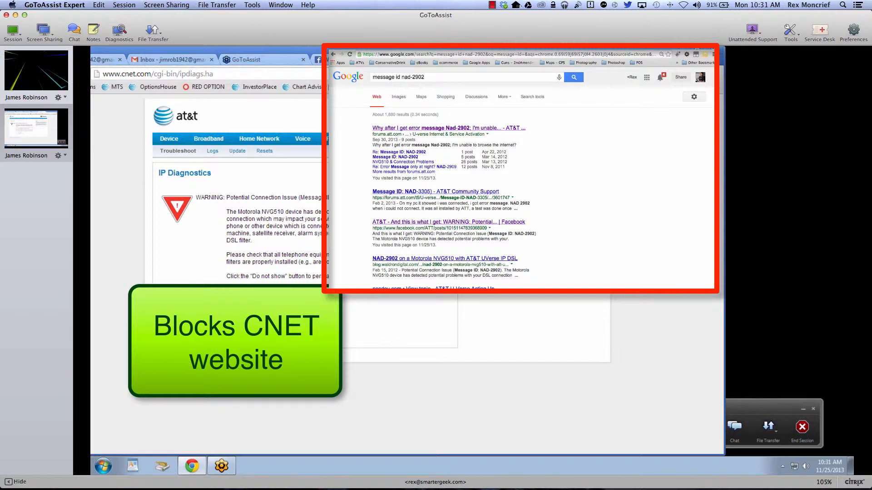
{"action": "left_click", "coordinate": [525, 60]}
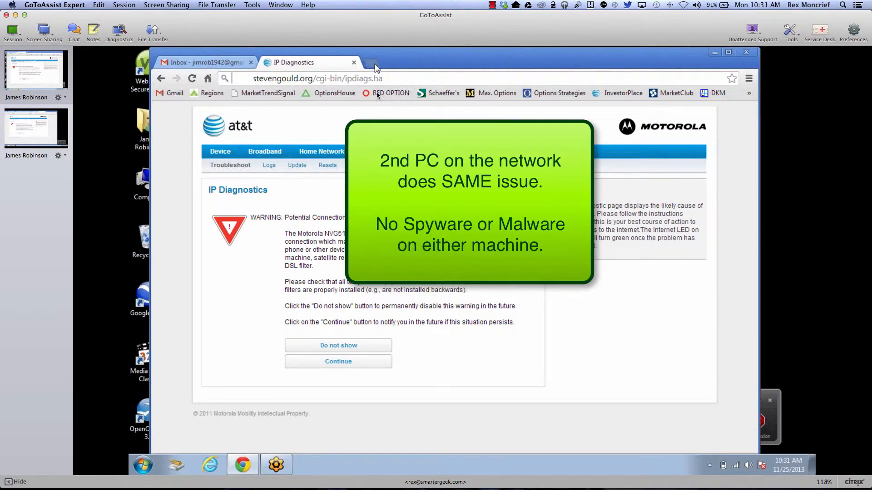
Open google.com, yahoo.com and cnet.com in new Chrome tabs on the second laptop.
{"action": "left_click", "coordinate": [371, 62]}
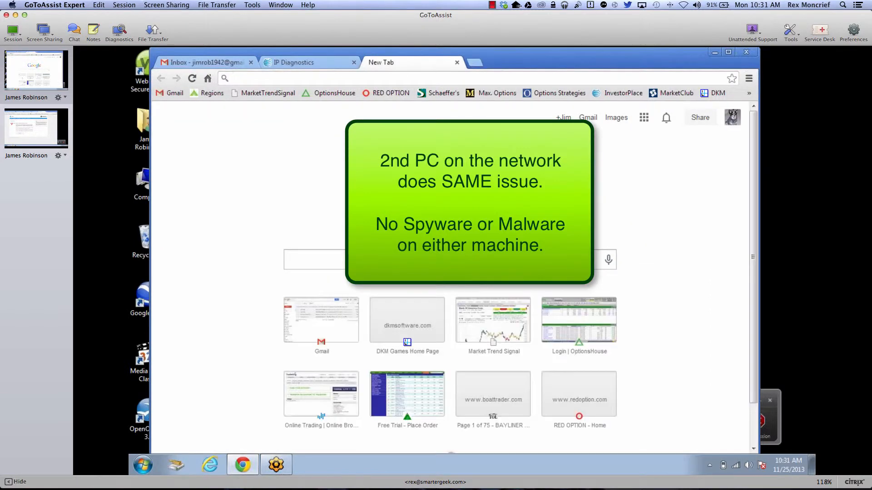
{"action": "type", "text": "googl.e"}
{"action": "type", "text": "y"}
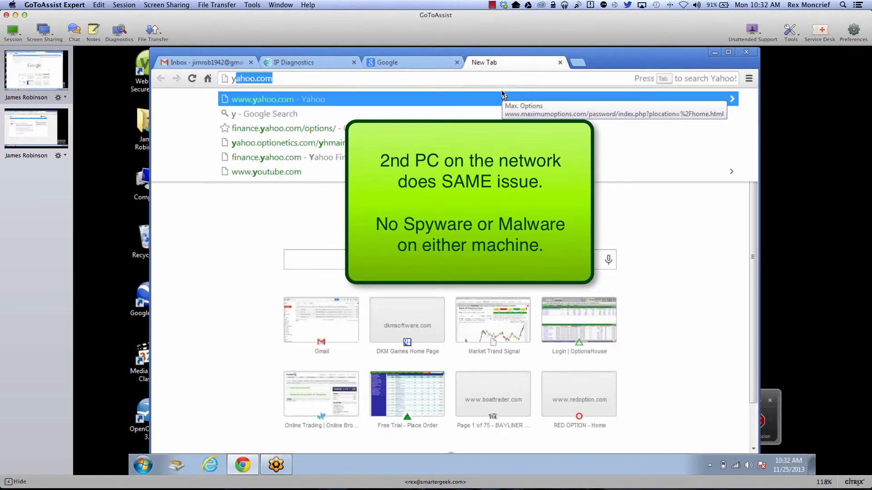
{"action": "left_click", "coordinate": [278, 99]}
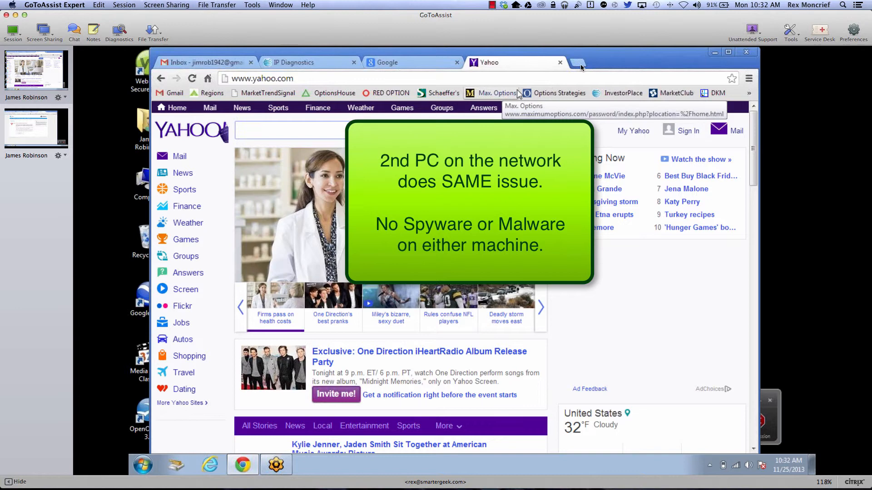
{"action": "left_click", "coordinate": [577, 63]}
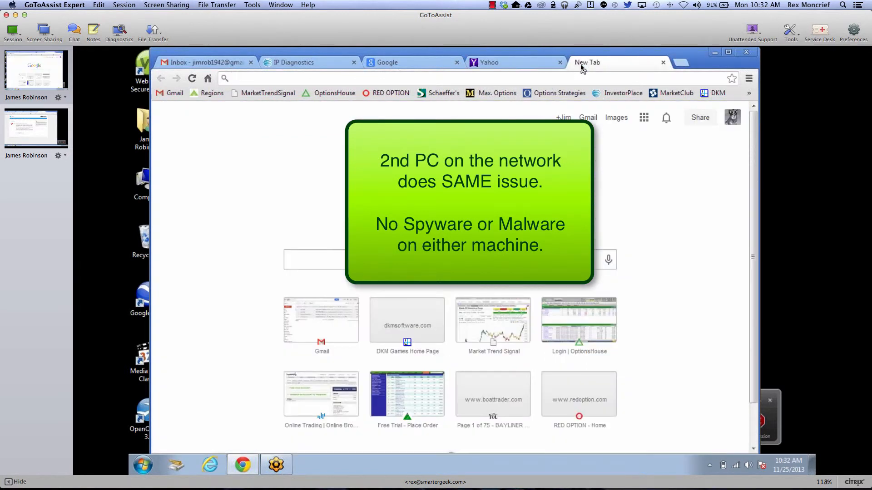
{"action": "type", "text": "cnet.com"}
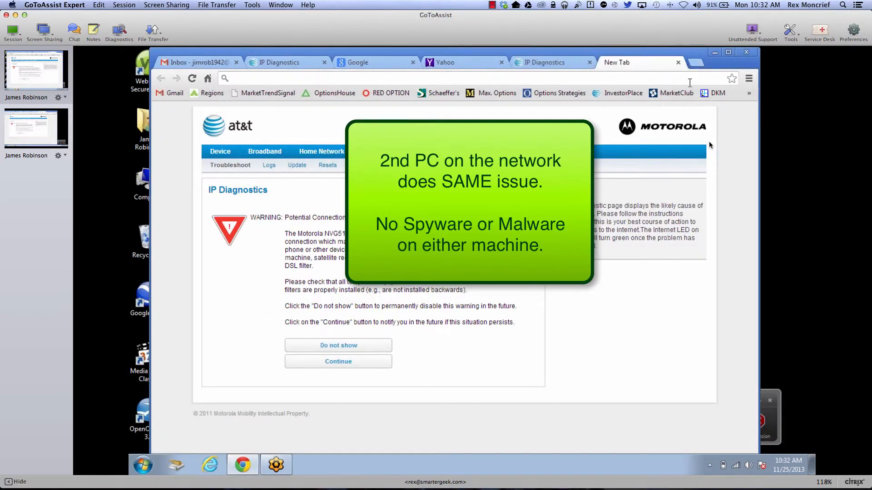
Load smartergeek.com and cnn.com in new tabs, both showing the router warning, and enter youtube.com.
{"action": "type", "text": "sma"}
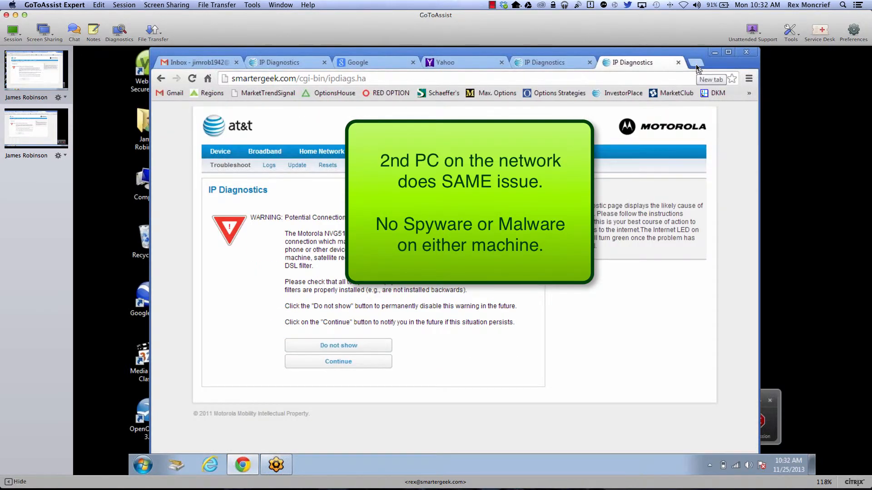
{"action": "left_click", "coordinate": [696, 62]}
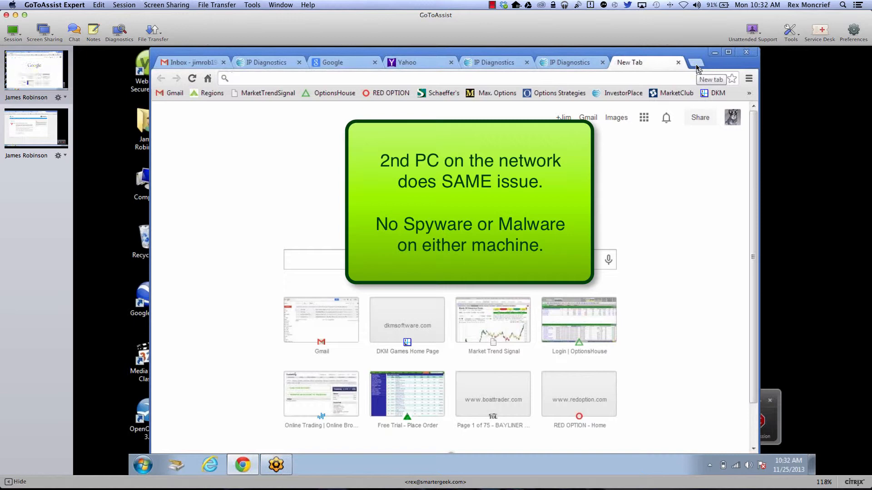
{"action": "type", "text": "snn"}
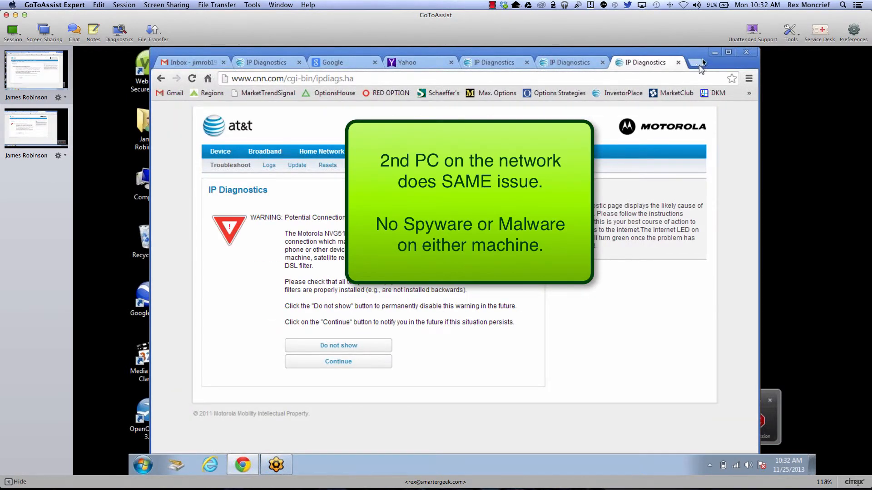
{"action": "left_click", "coordinate": [696, 62]}
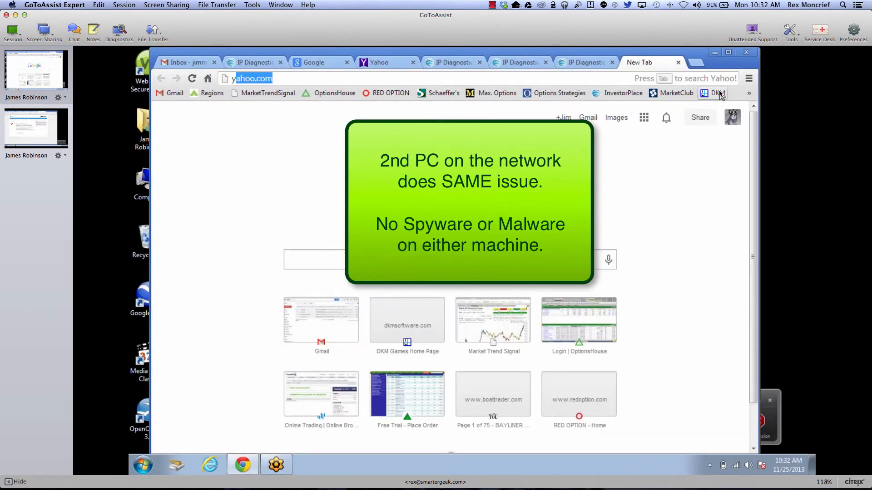
{"action": "type", "text": "youtube.com"}
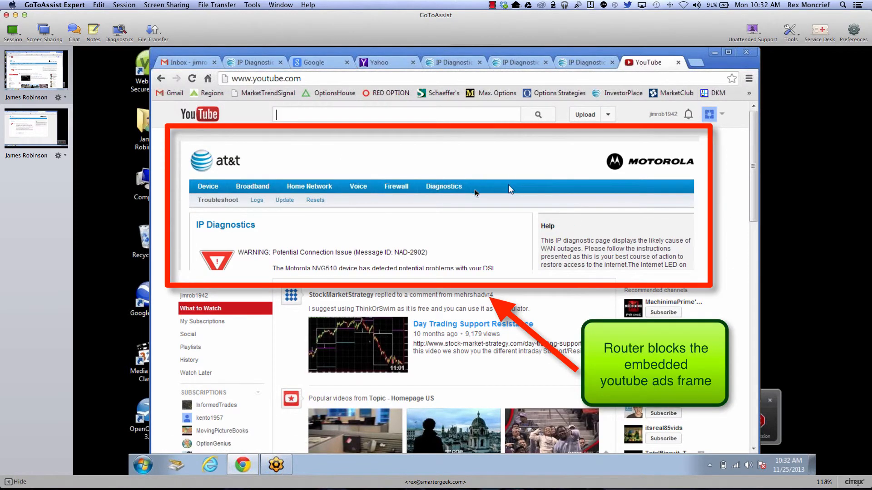
{"action": "mouse_move", "coordinate": [438, 167]}
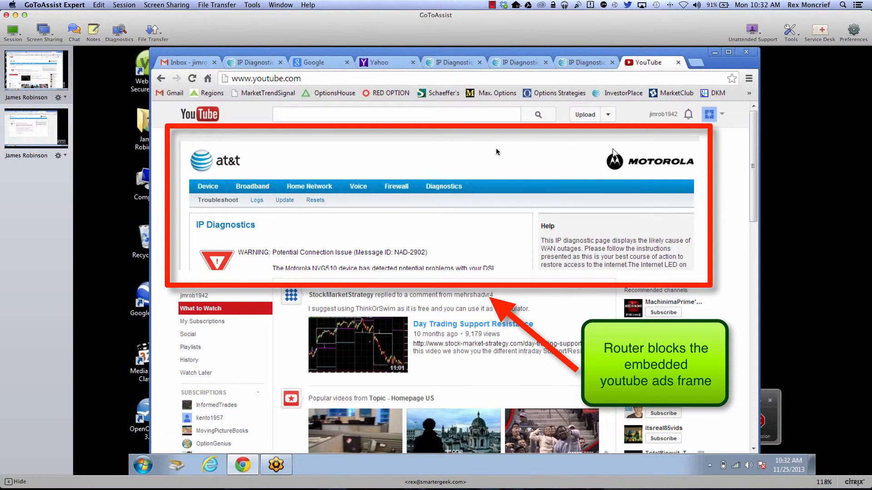
{"action": "mouse_move", "coordinate": [690, 192]}
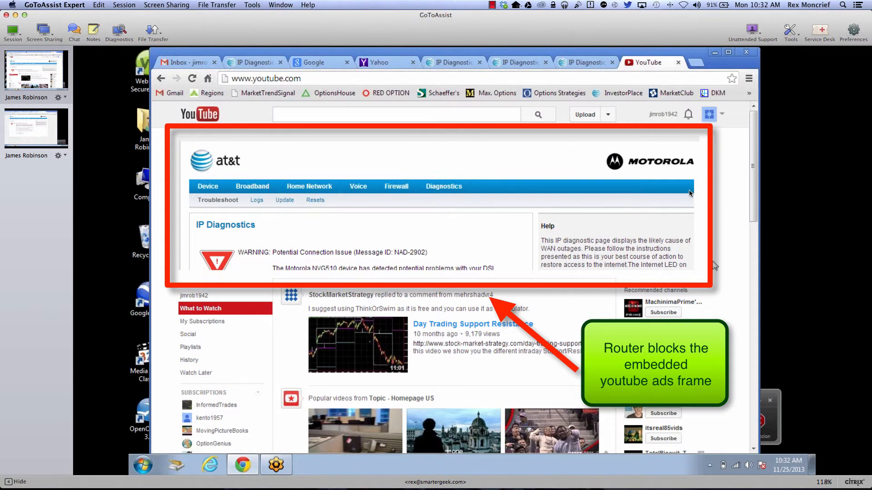
{"action": "mouse_move", "coordinate": [695, 146]}
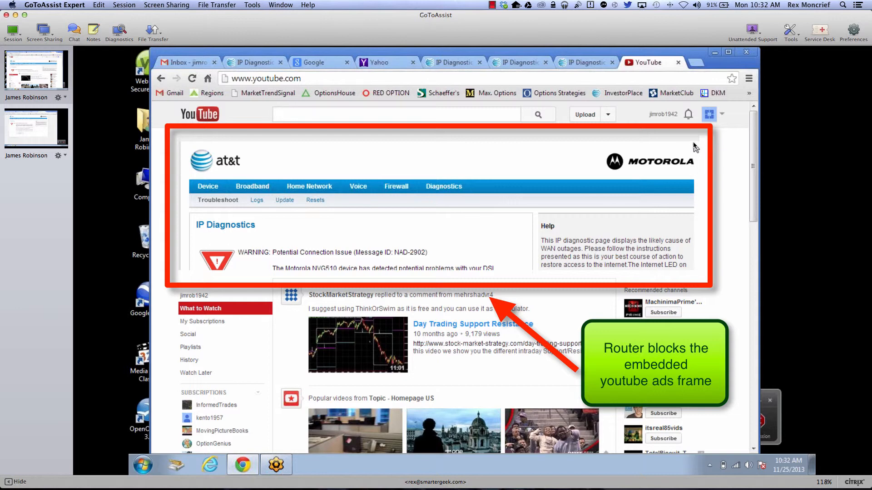
{"action": "mouse_move", "coordinate": [345, 208]}
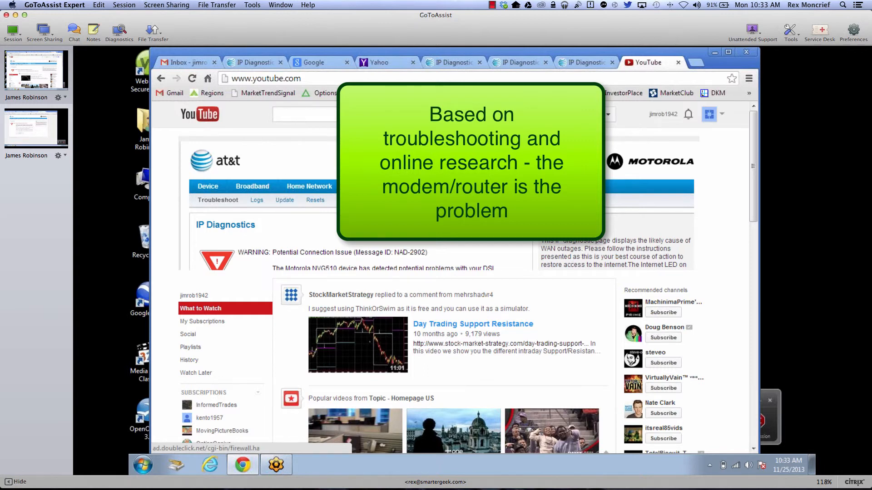
Point out the IP Diagnostics warning inside YouTube's embedded ad frame.
{"action": "left_click", "coordinate": [300, 114]}
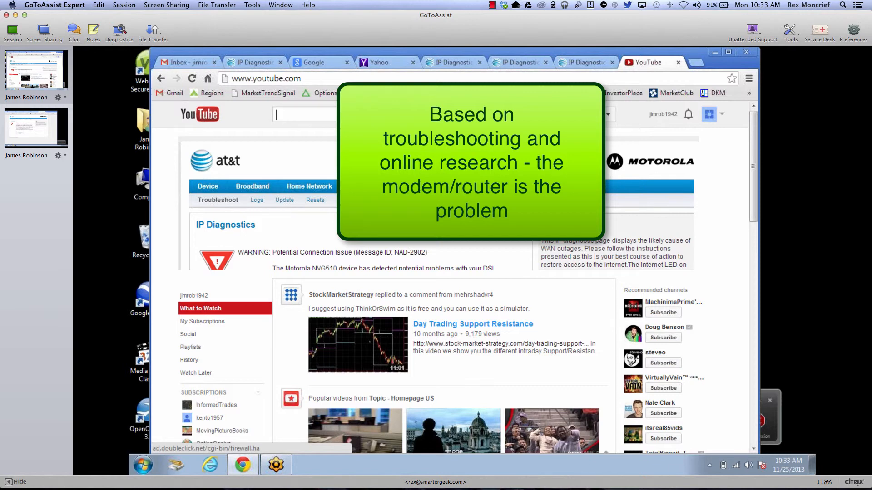